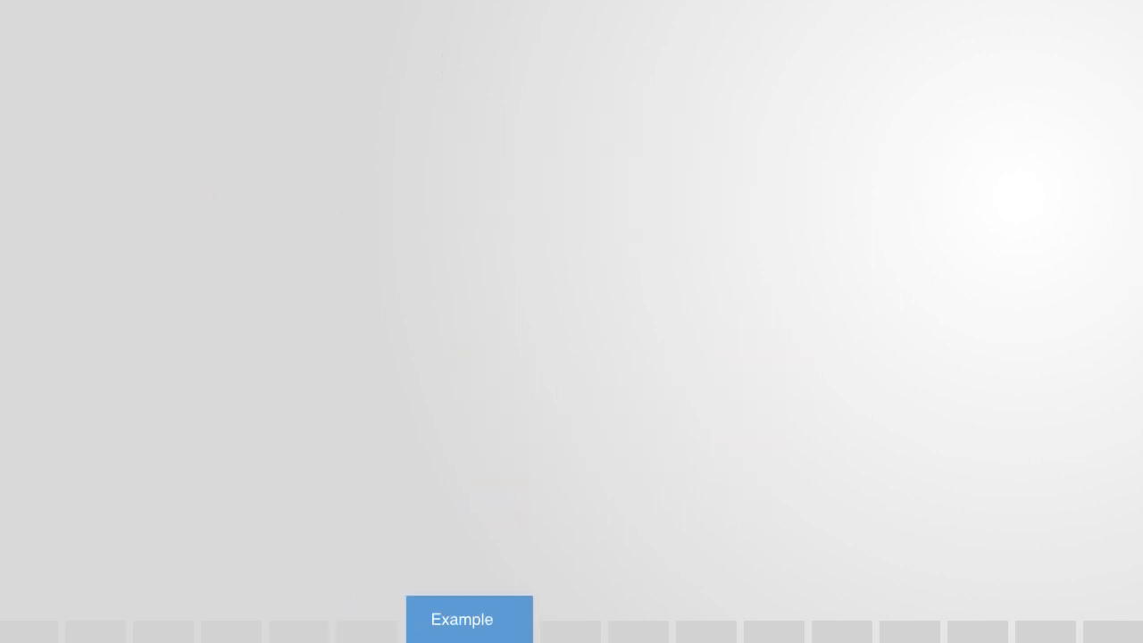
Advance the slideshow to Example 2, the man at an AirB&B-labelled laptop.
{"action": "left_click", "coordinate": [468, 619]}
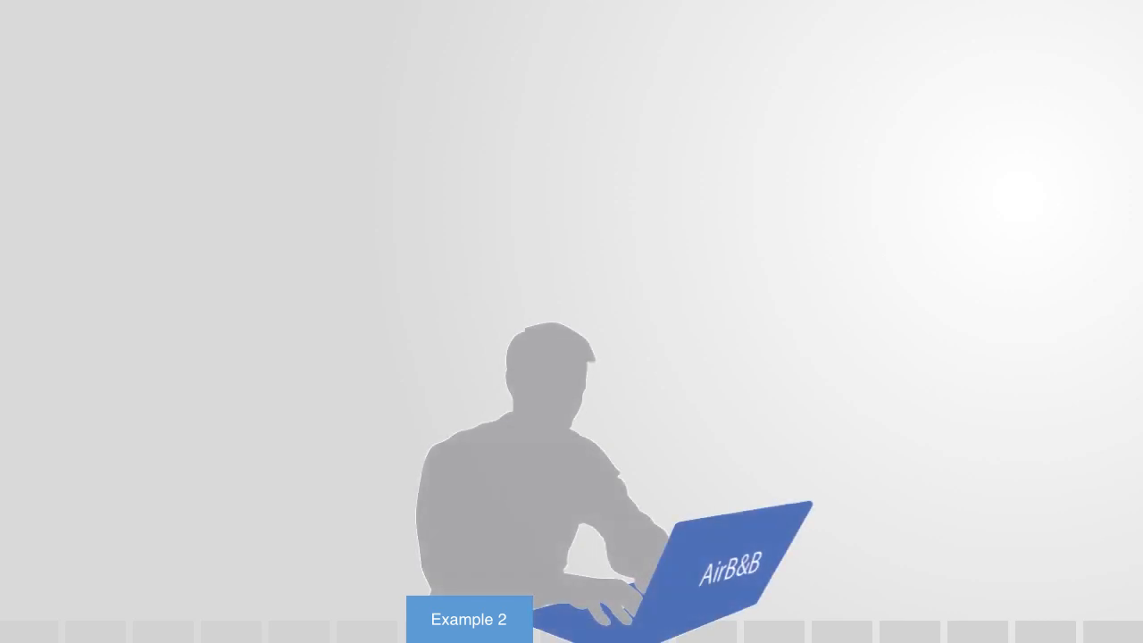